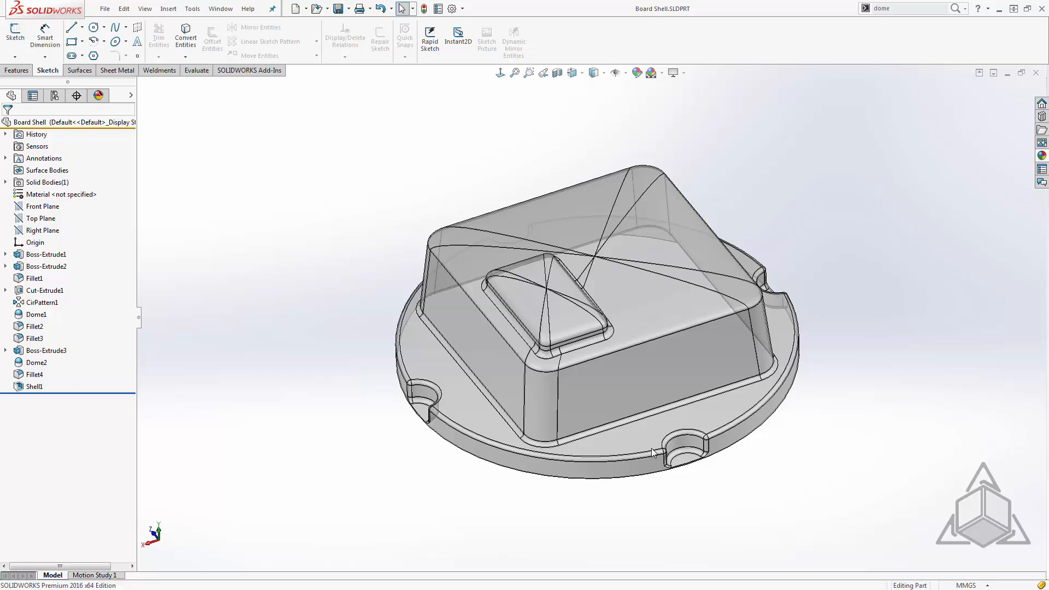
pyautogui.moveTo(596, 396)
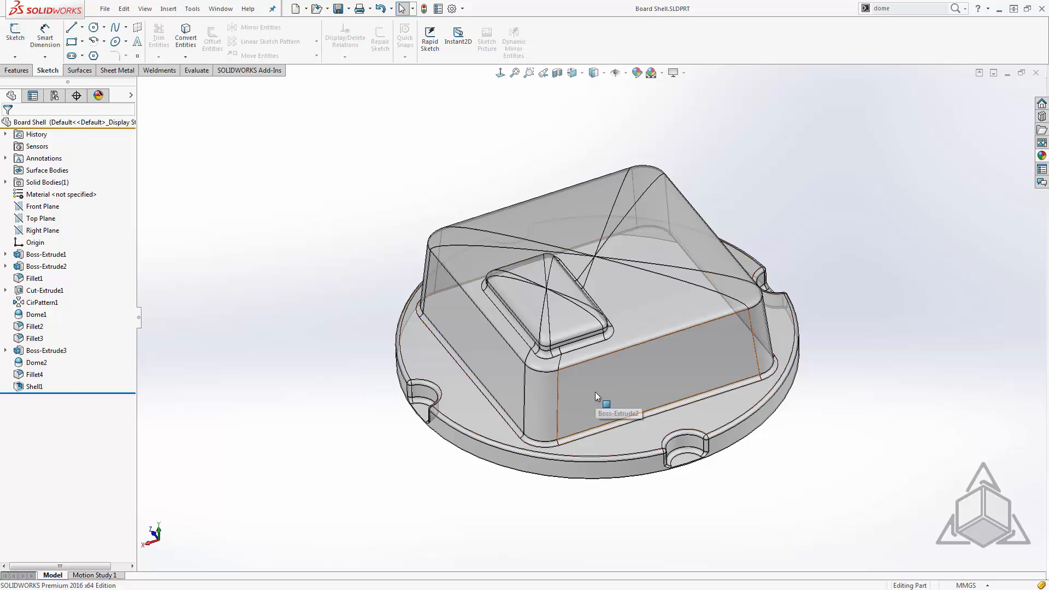
pyautogui.moveTo(602, 375)
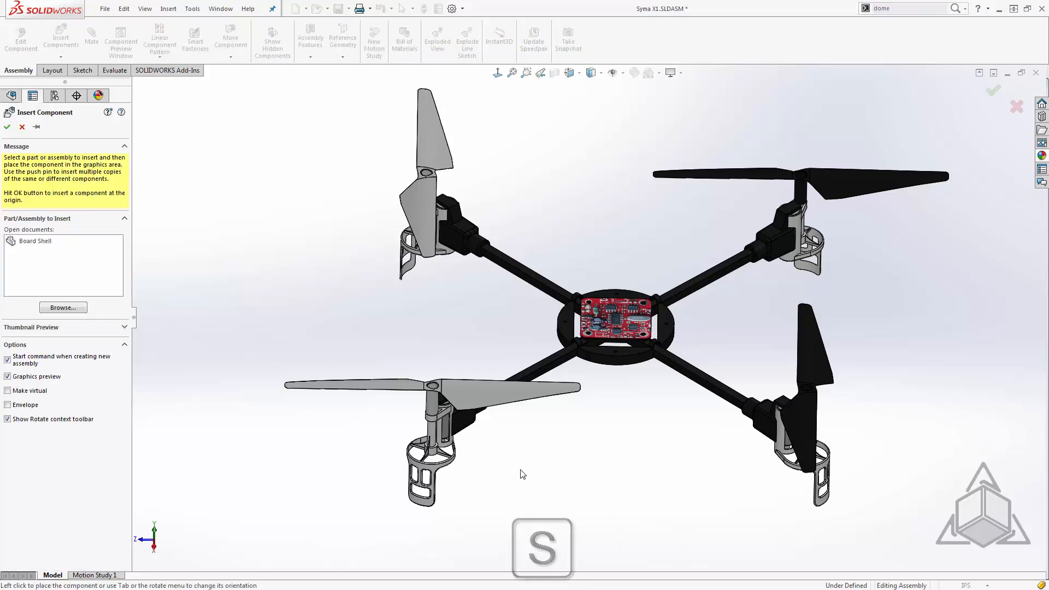
# Step: Insert the Board Shell part from open documents into the Syma X1 assembly
pyautogui.click(35, 241)
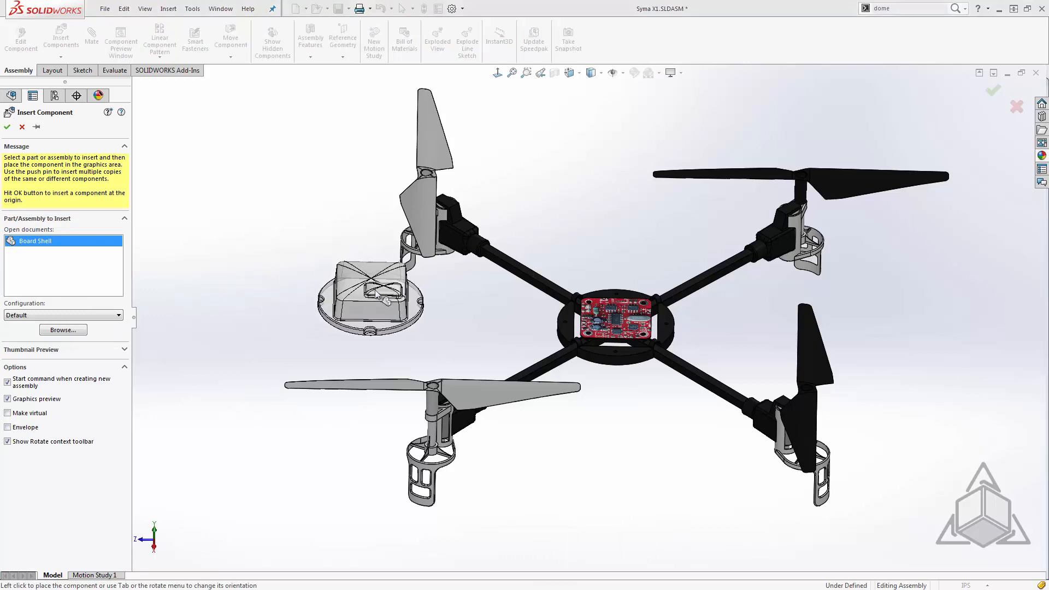
pyautogui.click(7, 127)
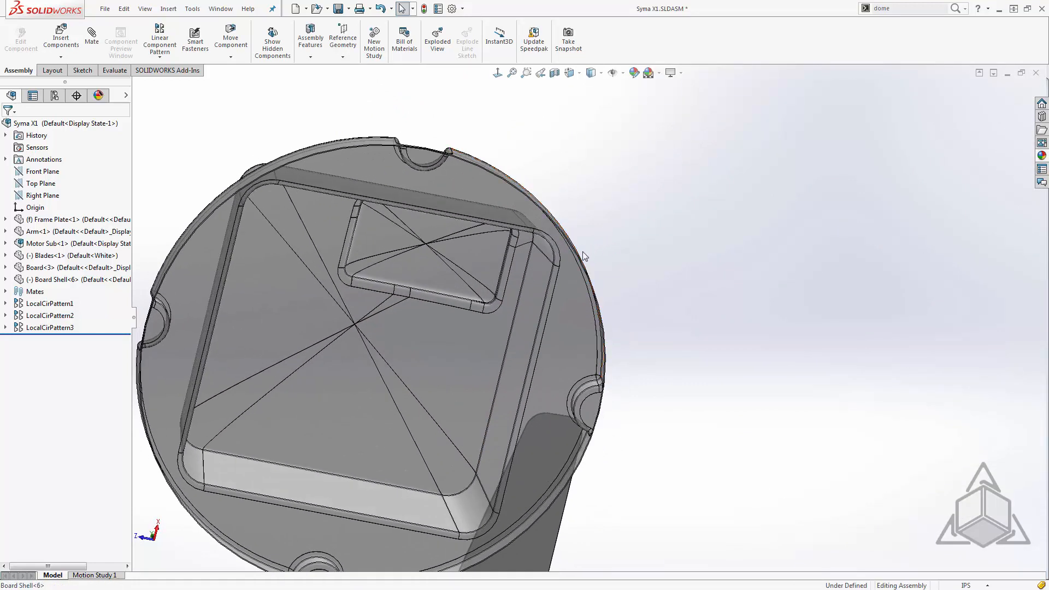
# Step: Position the Board Shell over the red circuit board on the central frame plate
pyautogui.press('g')
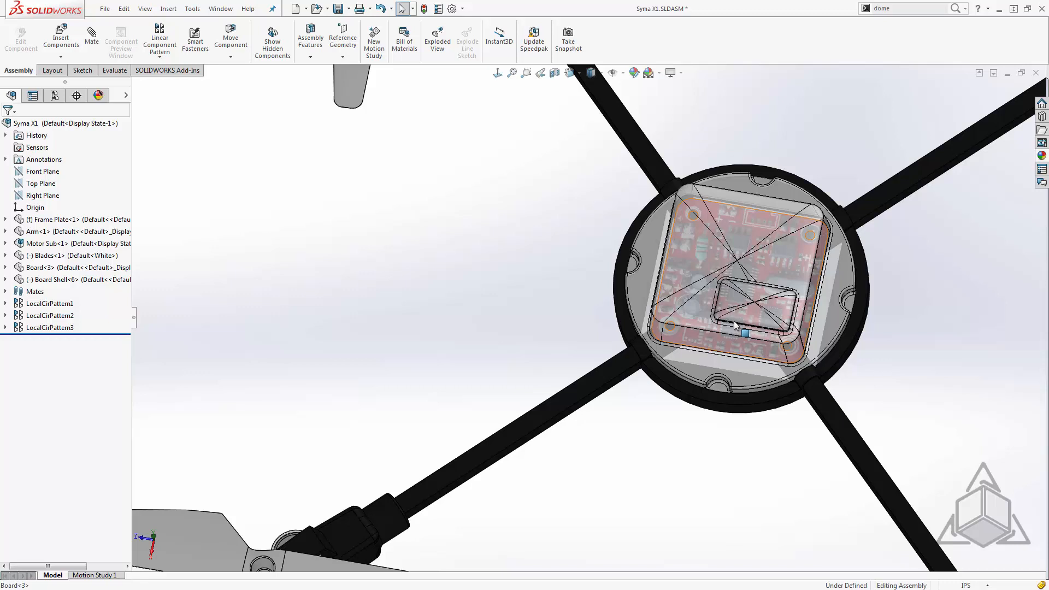
pyautogui.moveTo(695, 298)
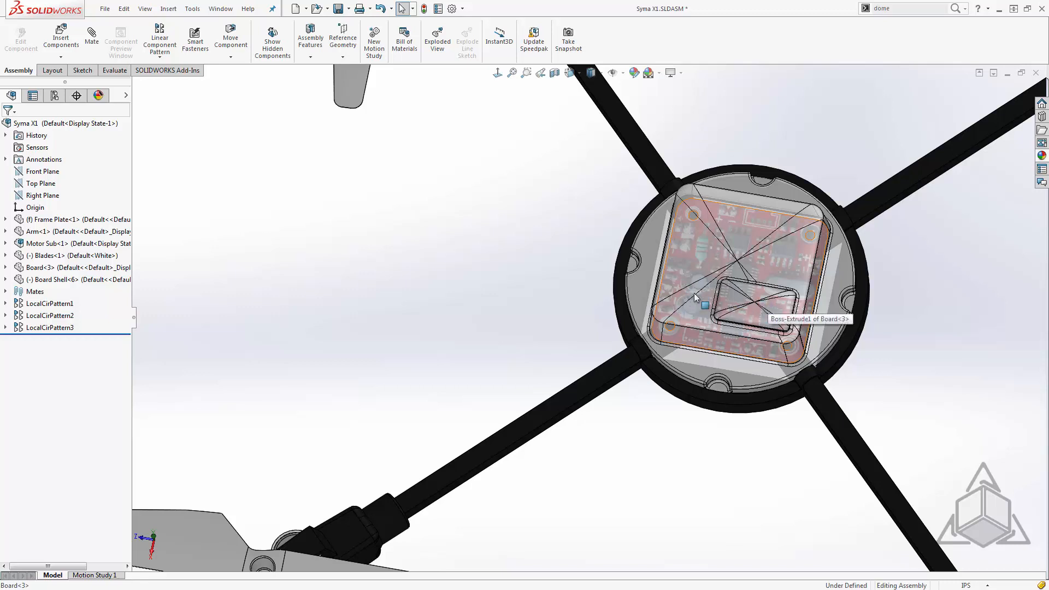
pyautogui.moveTo(684, 315)
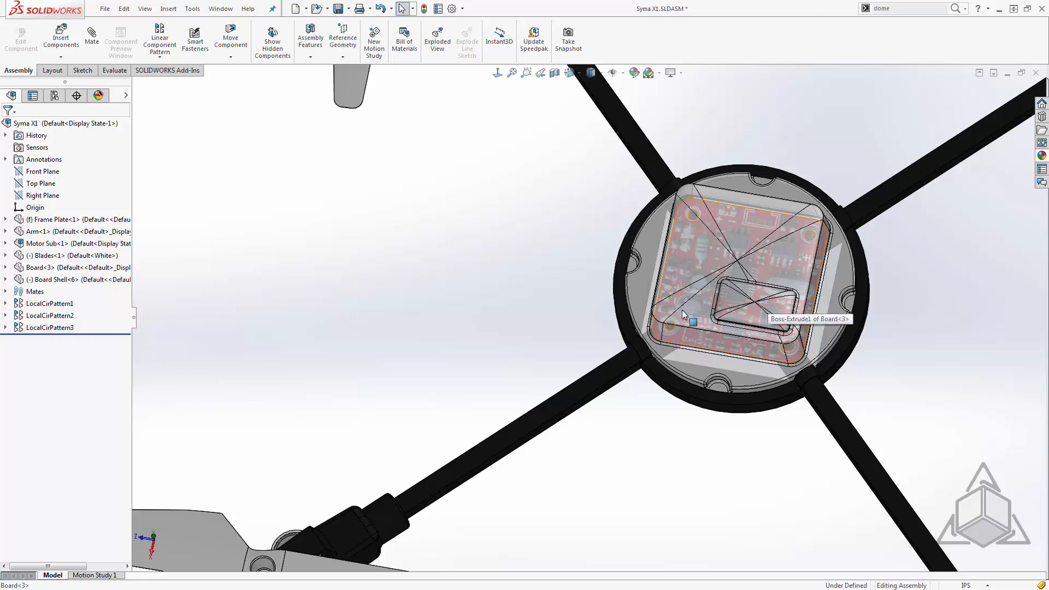
# Step: Mate the Board Shell's Right and Front Planes coincident with the assembly planes
pyautogui.click(5, 268)
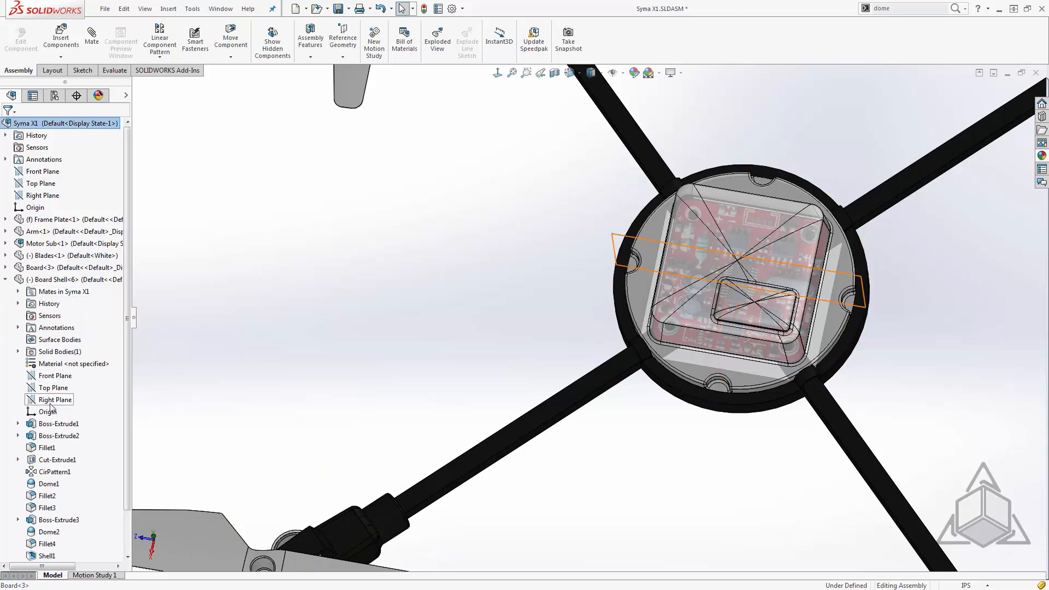
pyautogui.click(56, 375)
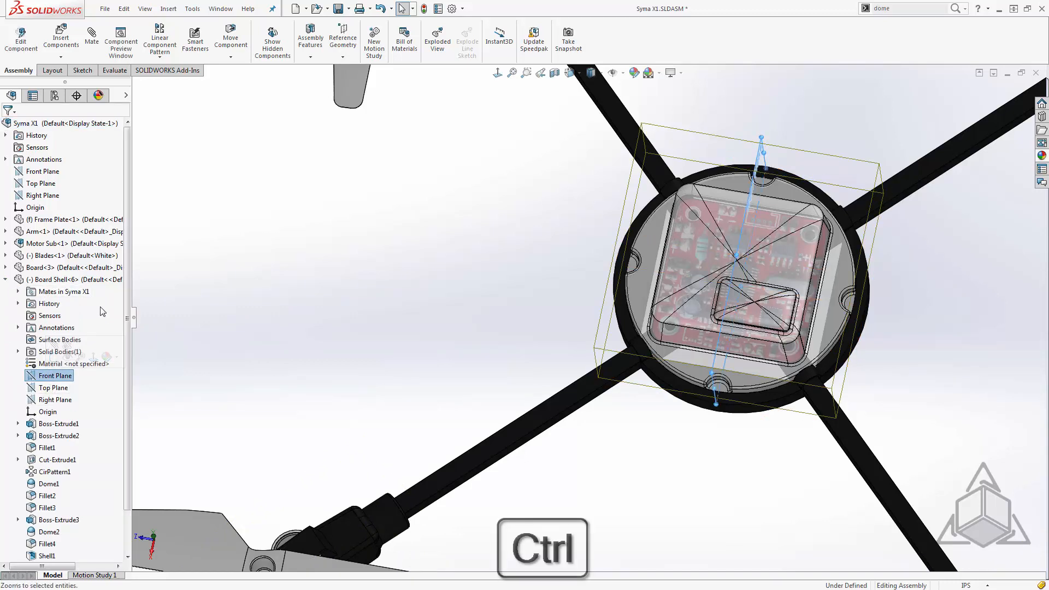
pyautogui.click(42, 195)
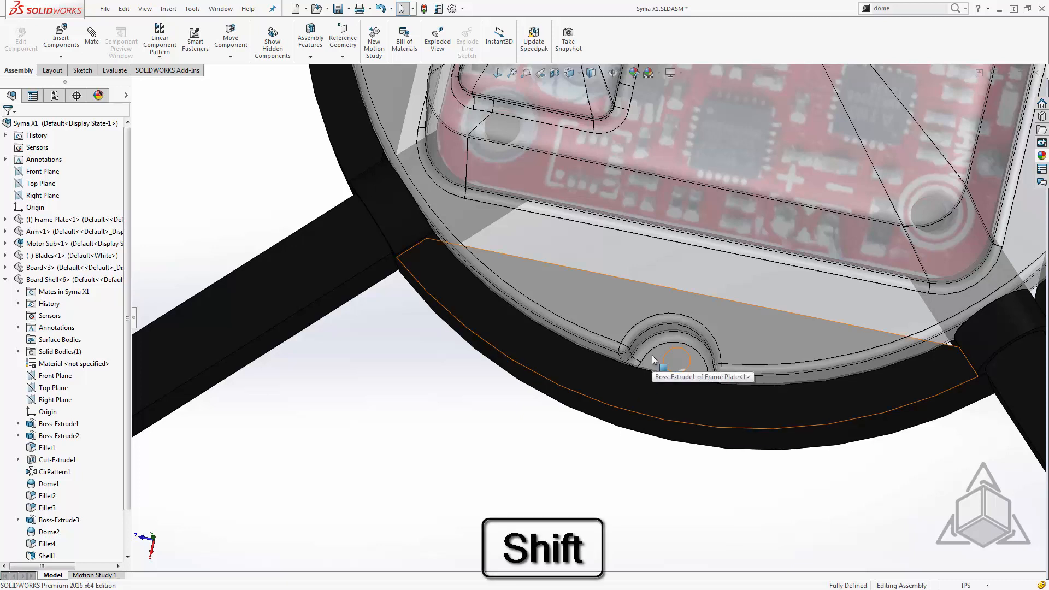
# Step: Select the Board Shell mounting-hole face to mate it against the frame plate face
pyautogui.click(679, 361)
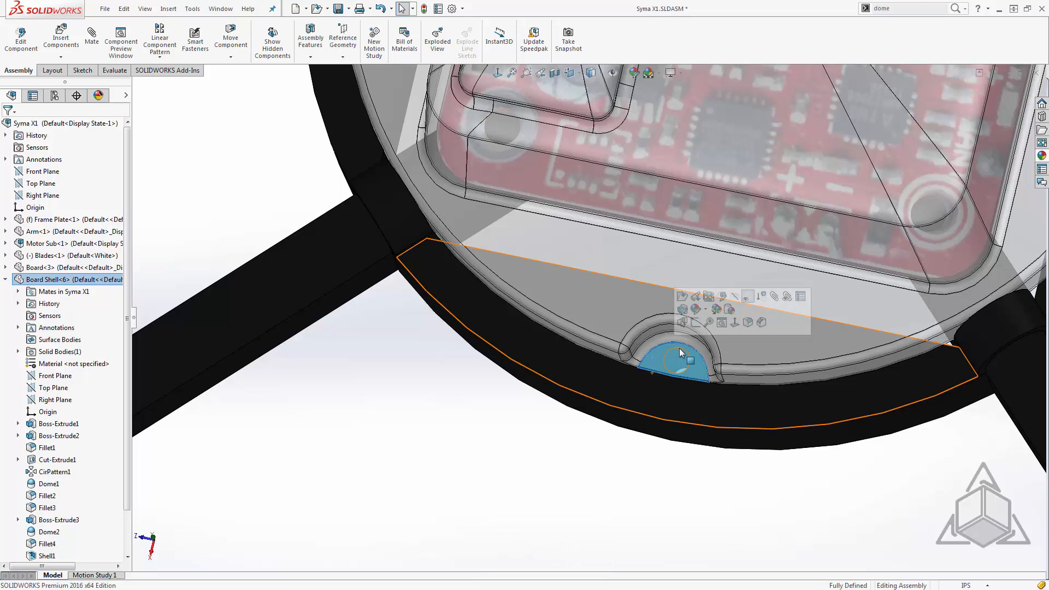
pyautogui.moveTo(660, 366)
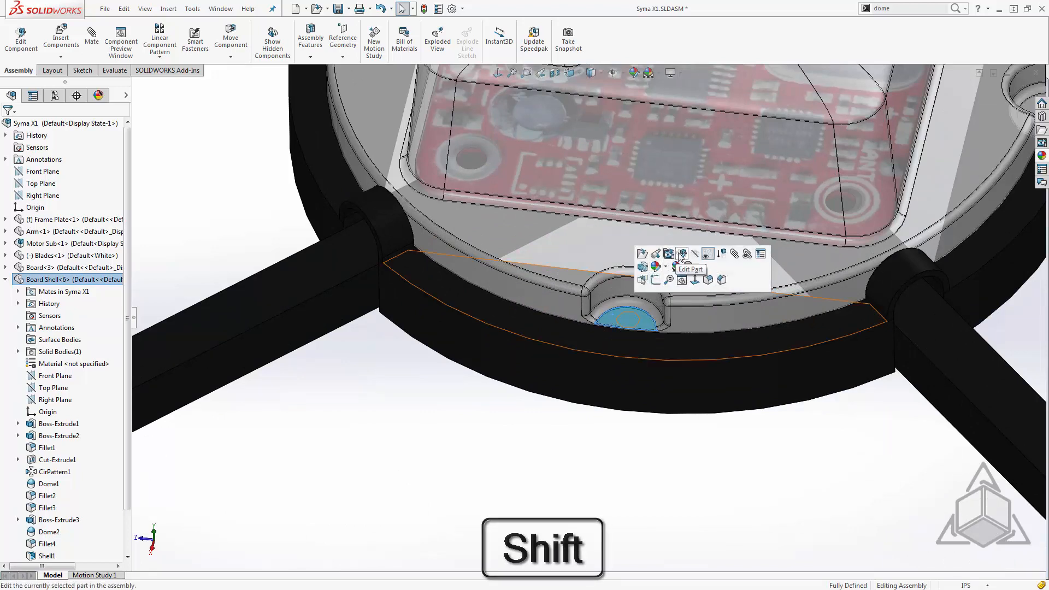
# Step: Edit Board Shell in context and sketch four 1.5 mm circles from the frame holes
pyautogui.click(682, 253)
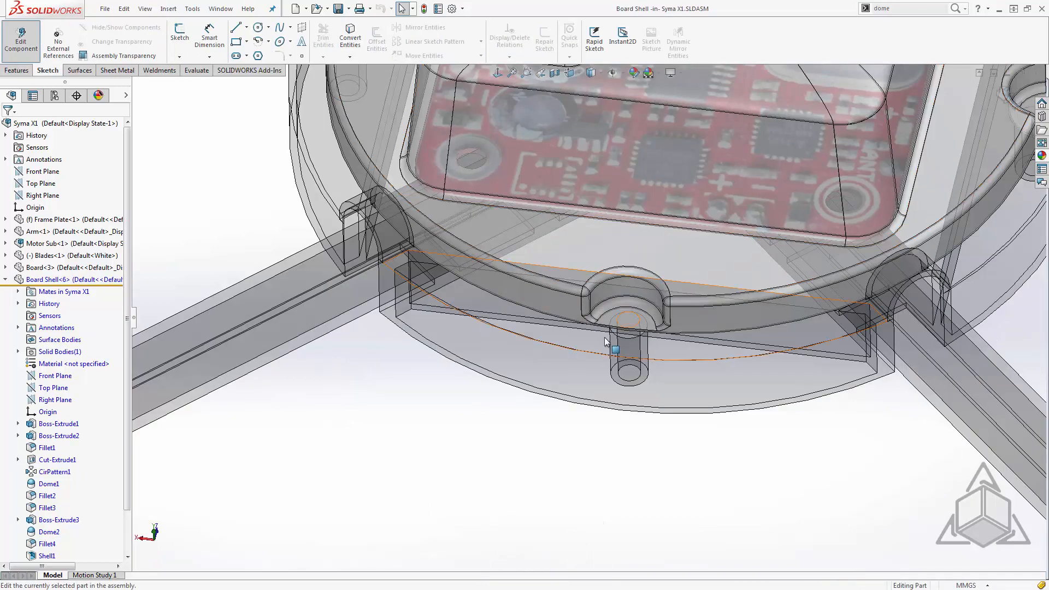
pyautogui.moveTo(605, 325)
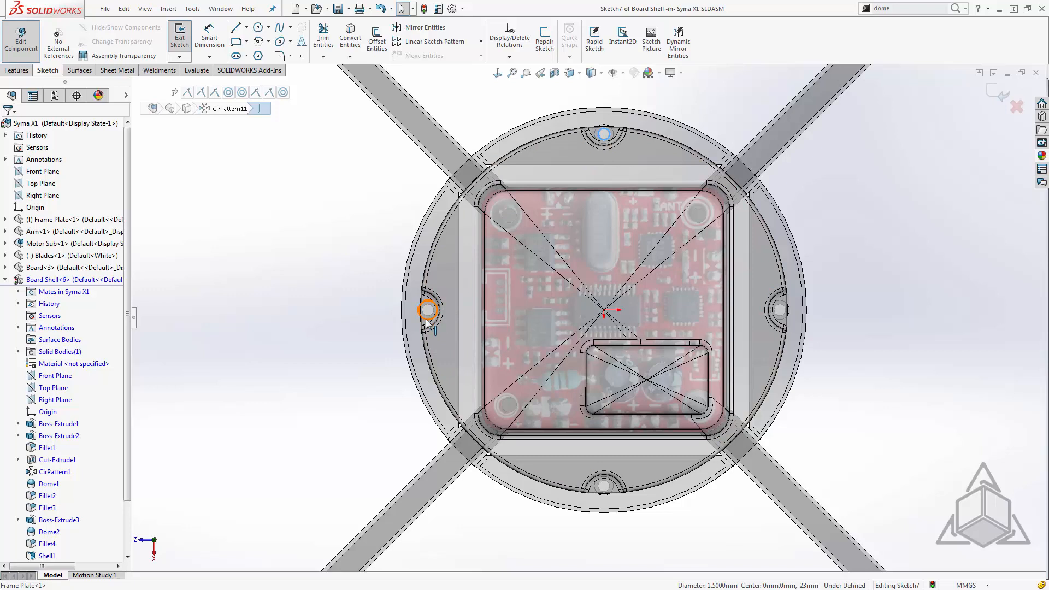
pyautogui.press('g')
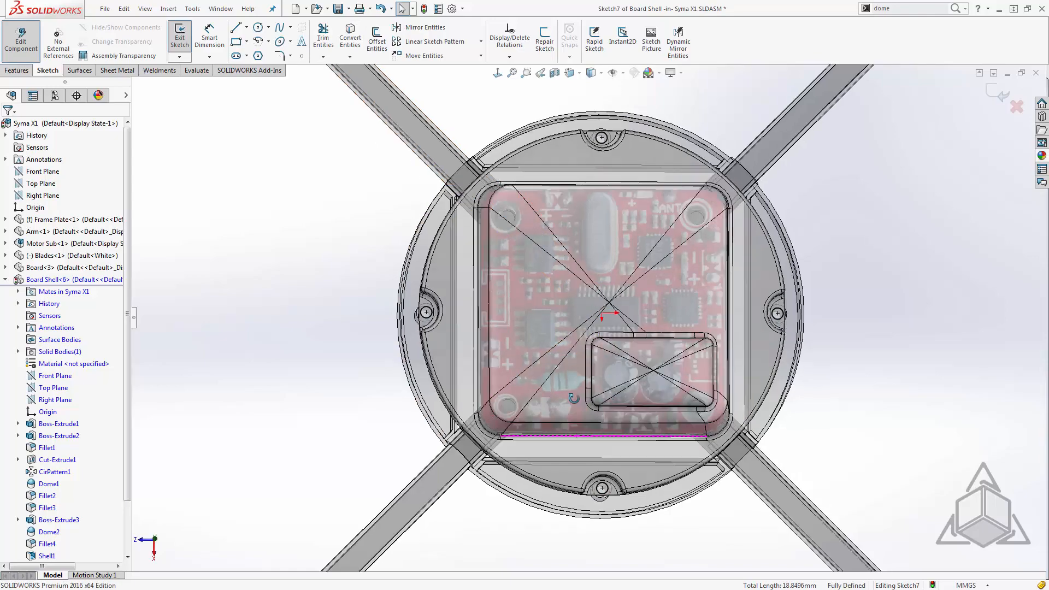
# Step: Cut the four sketched holes through the shell and return to the assembly
pyautogui.press('s')
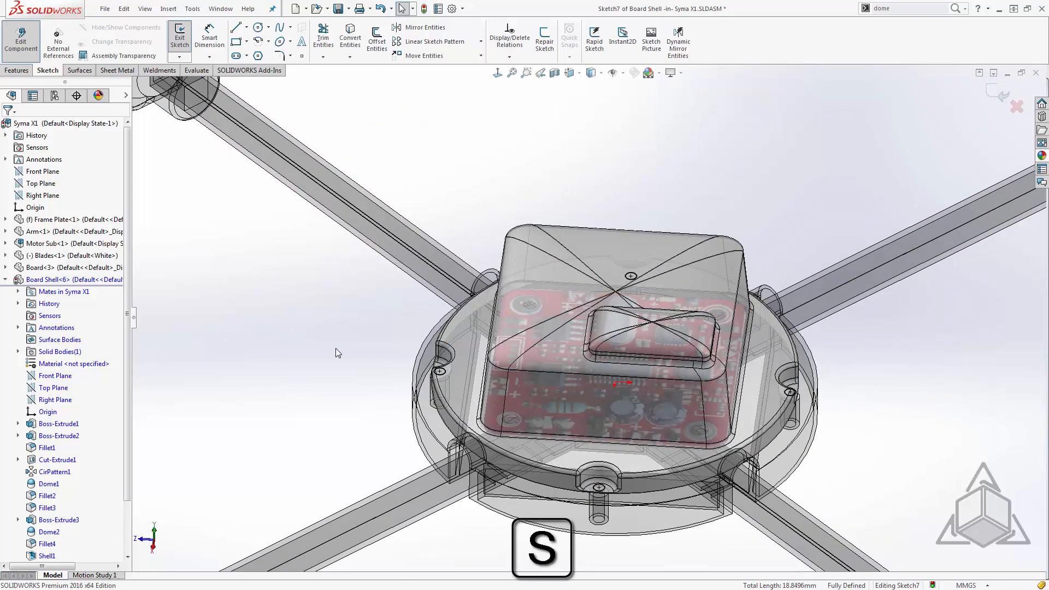
pyautogui.click(180, 38)
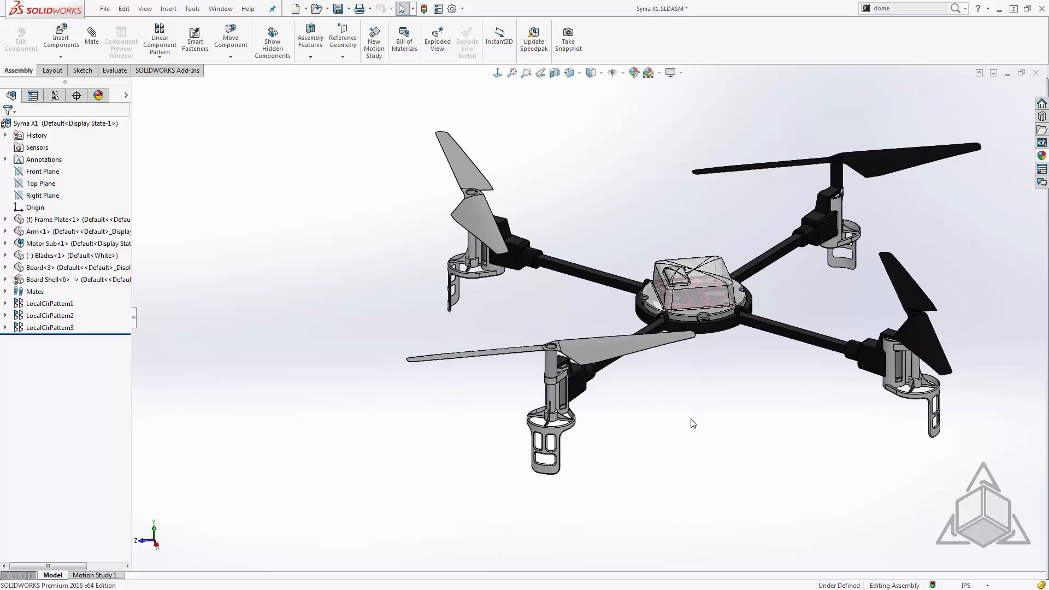
pyautogui.moveTo(680, 427)
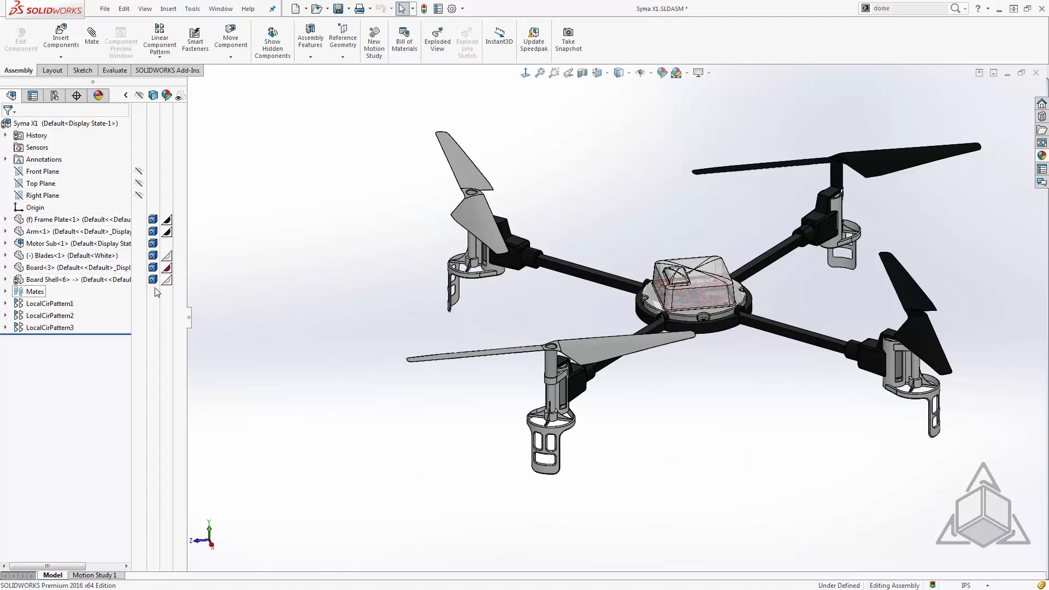
# Step: Set the Board Shell display to Shaded without edges and orbit to view it
pyautogui.click(73, 279)
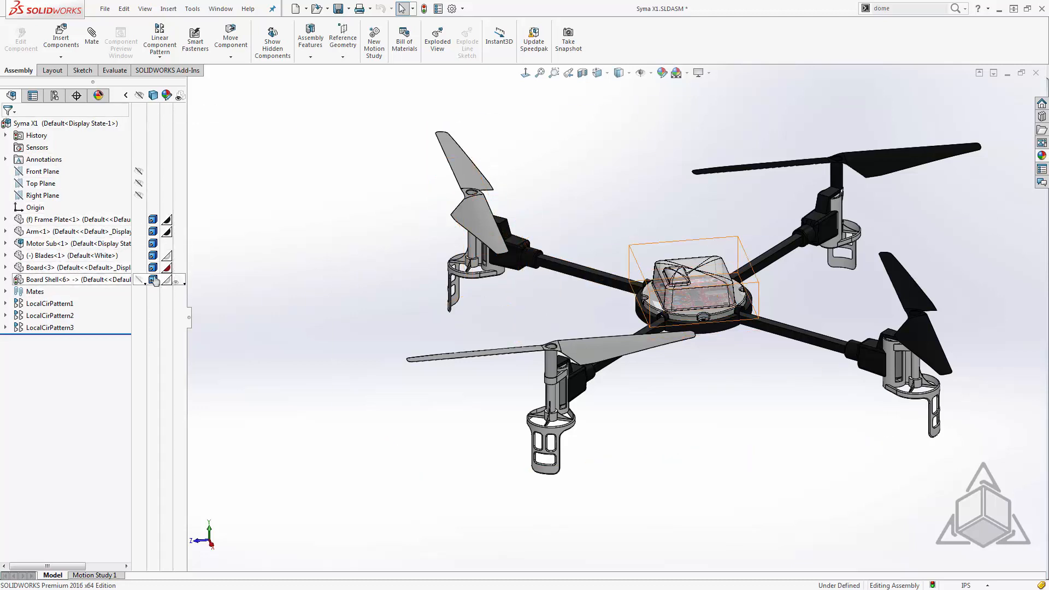
pyautogui.click(152, 279)
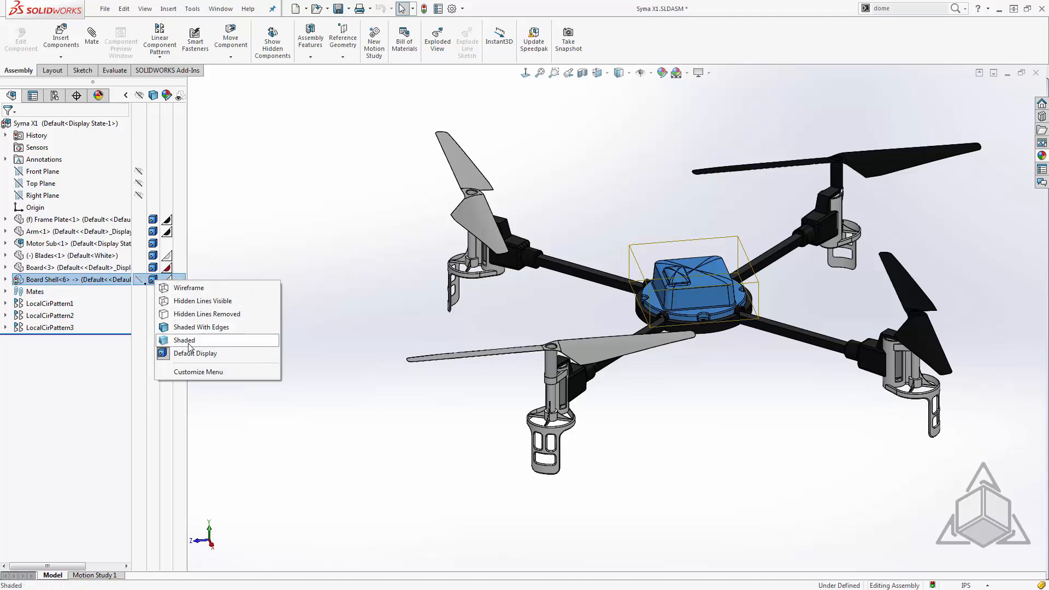
pyautogui.click(184, 340)
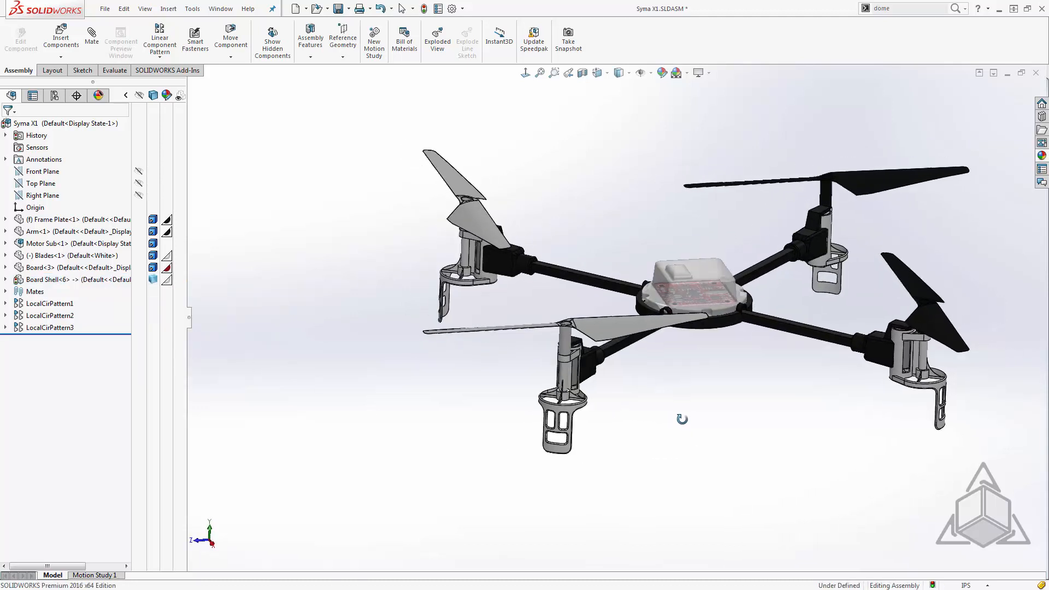
pyautogui.moveTo(682, 419); pyautogui.dragTo(689, 407)
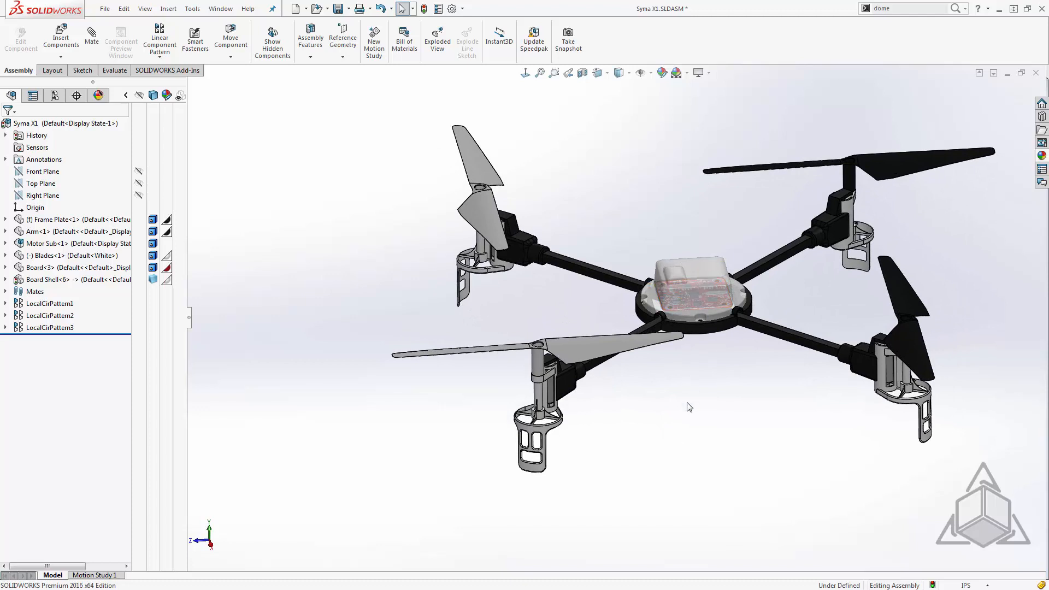